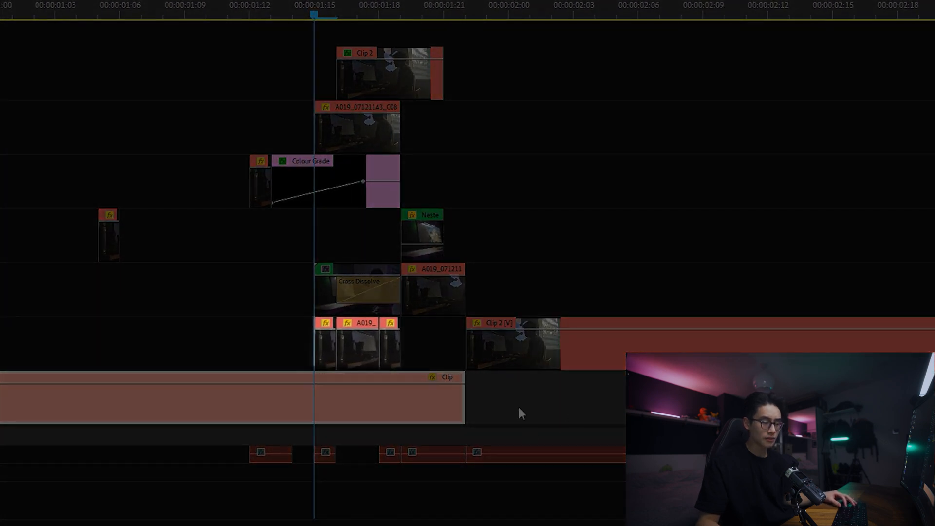
mouse_move(427, 401)
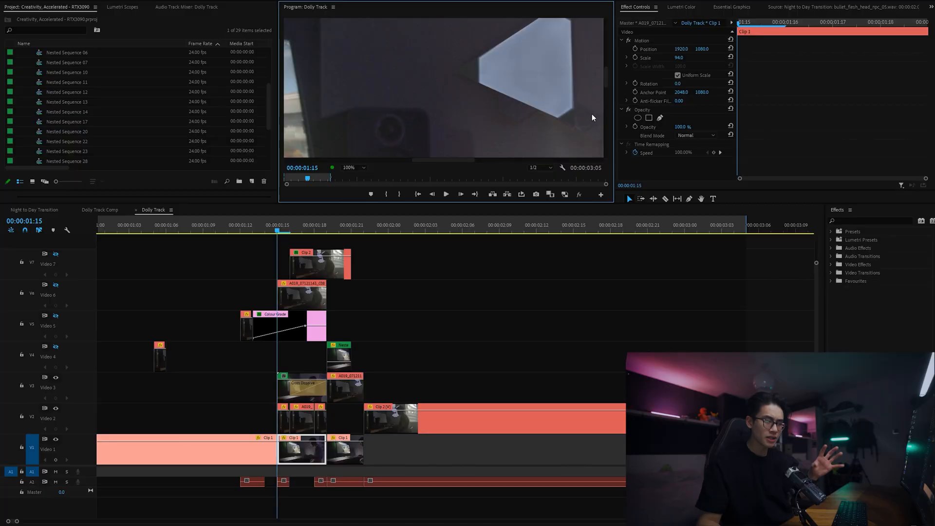
mouse_move(558, 175)
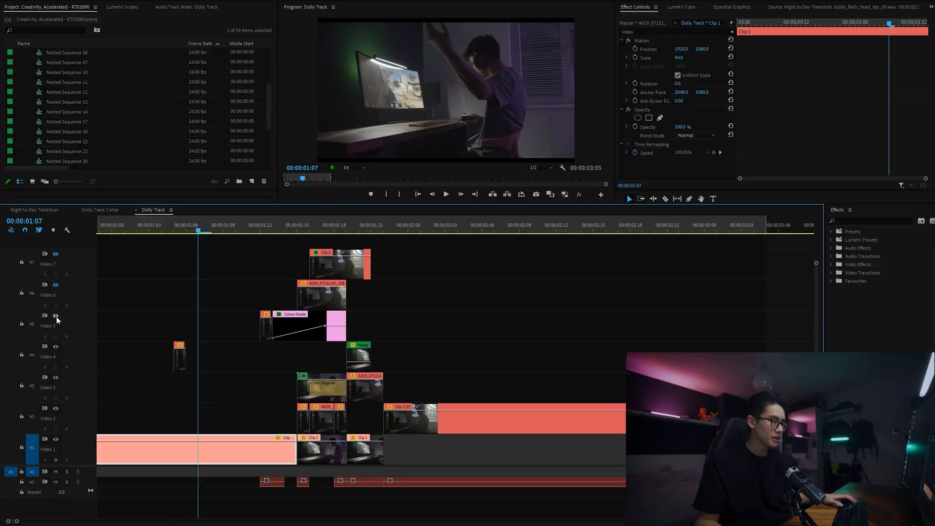
Inspect the V5 Colour Grade adjustment clip, then view Clip 2's Opacity mask on V7
left_click(272, 229)
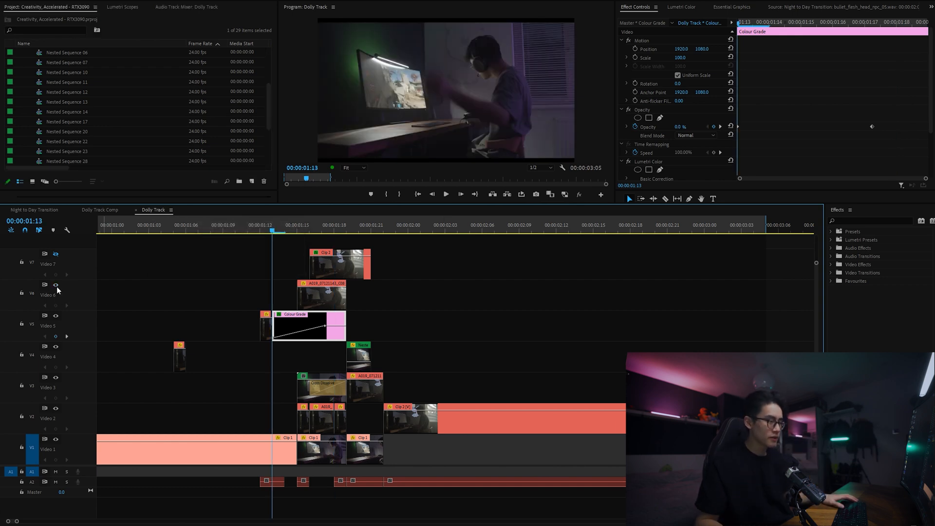
left_click(309, 232)
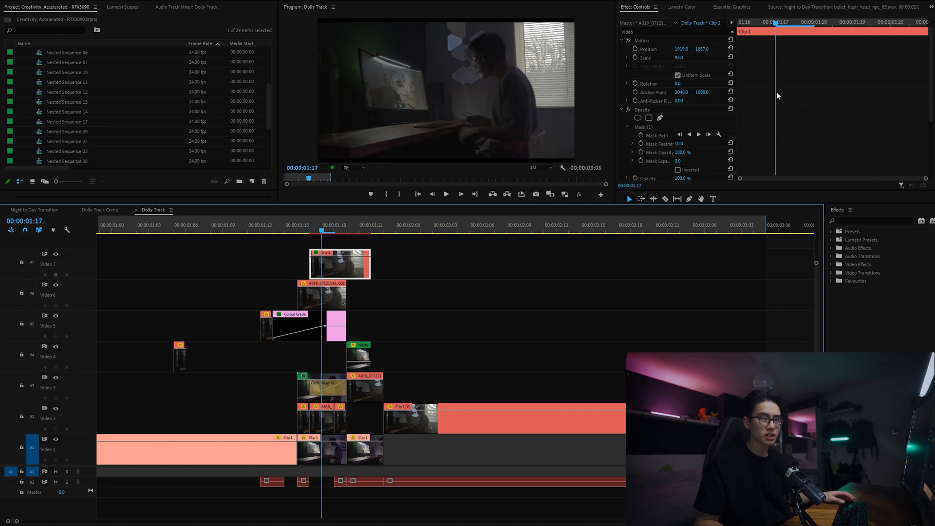
Preview Clip 2's keyframed Linear Wipe partway through, then switch to the Dolly Track Comp sequence
scroll("down", 3)
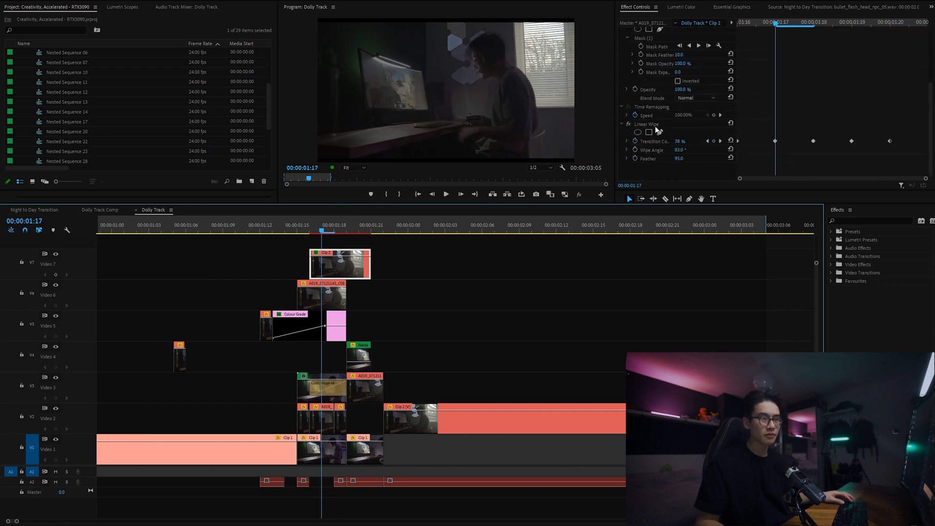
left_click(211, 230)
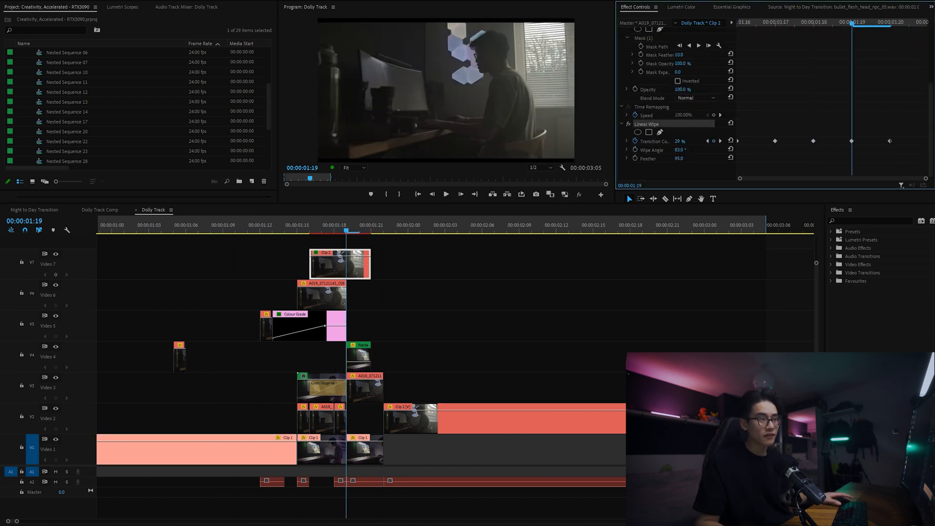
left_click(137, 233)
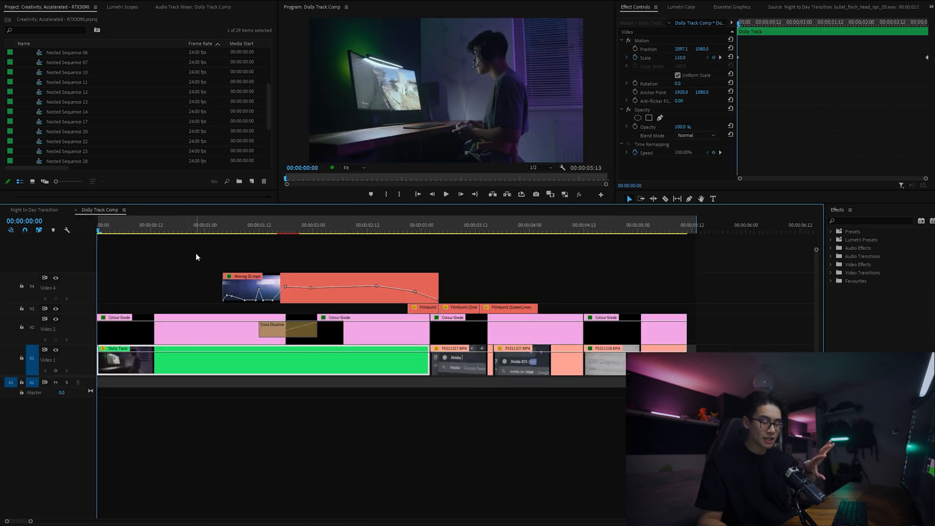
mouse_move(211, 253)
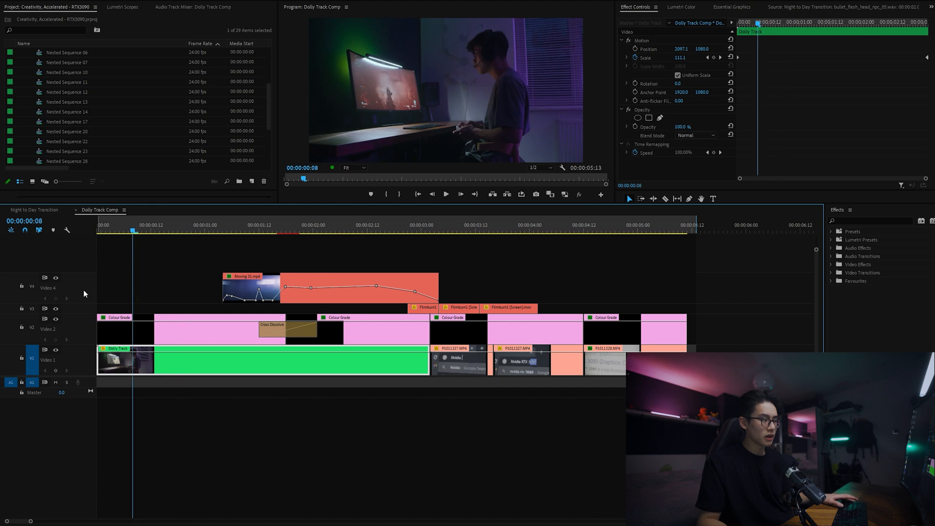
mouse_move(57, 322)
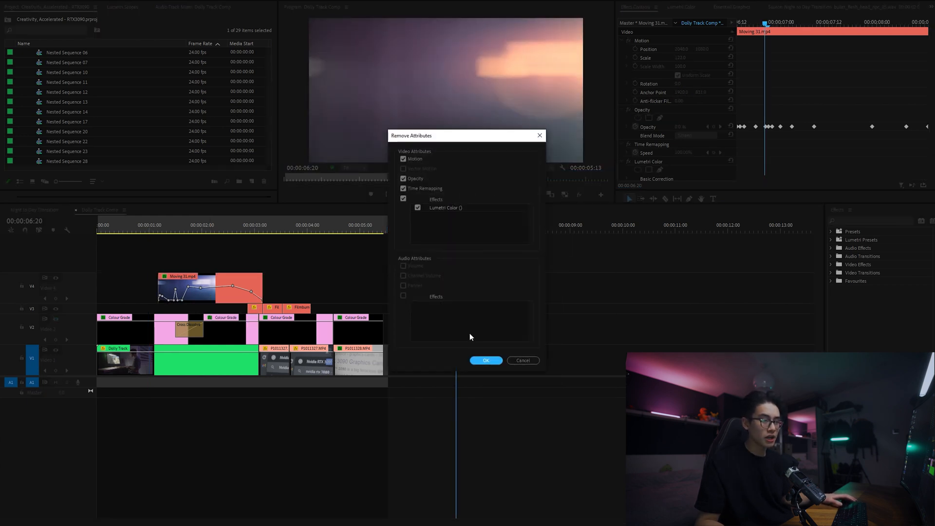
left_click(485, 361)
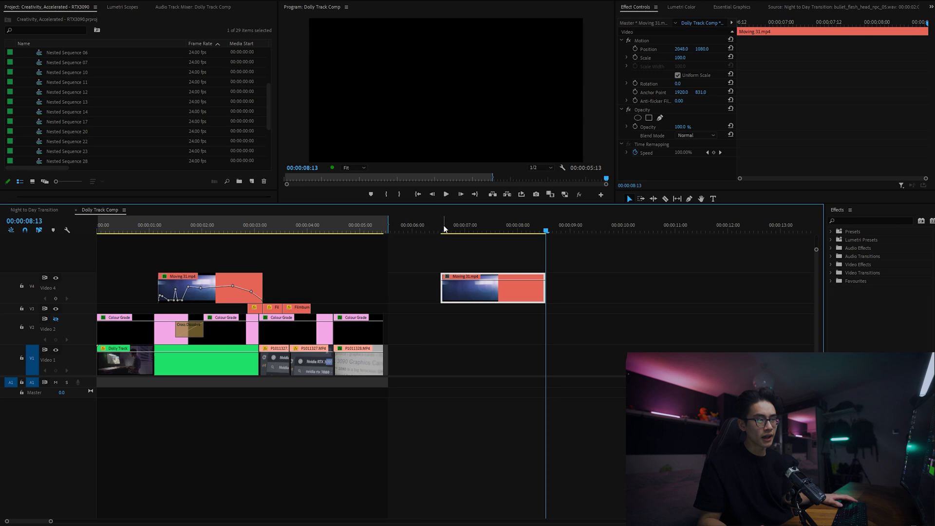
left_click(505, 231)
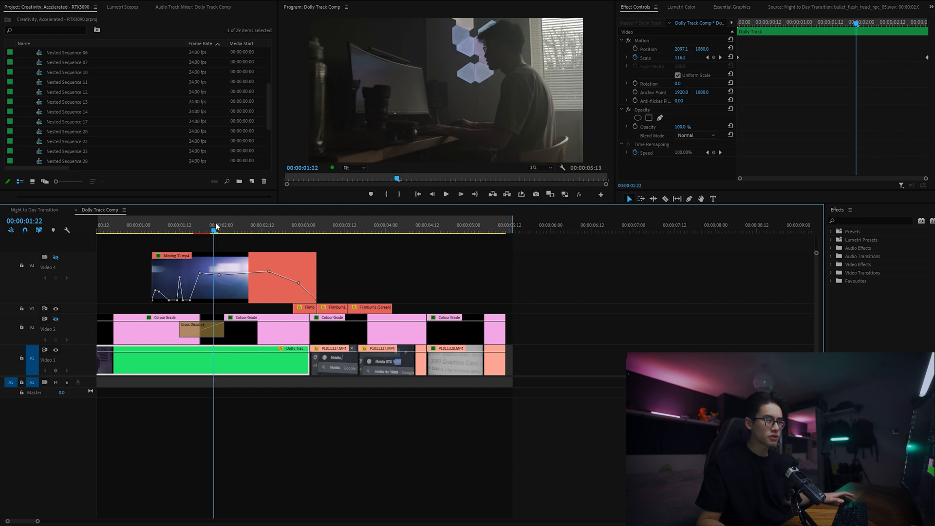
mouse_move(57, 257)
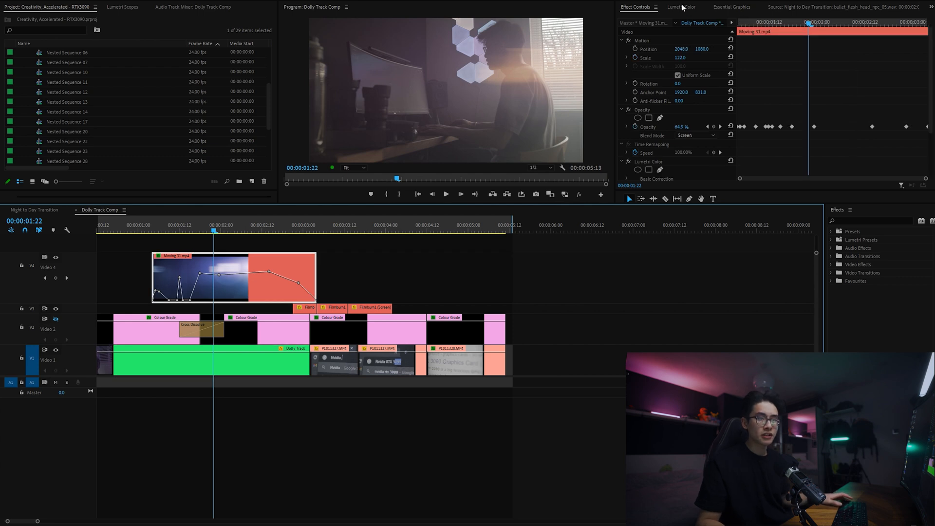
left_click(678, 7)
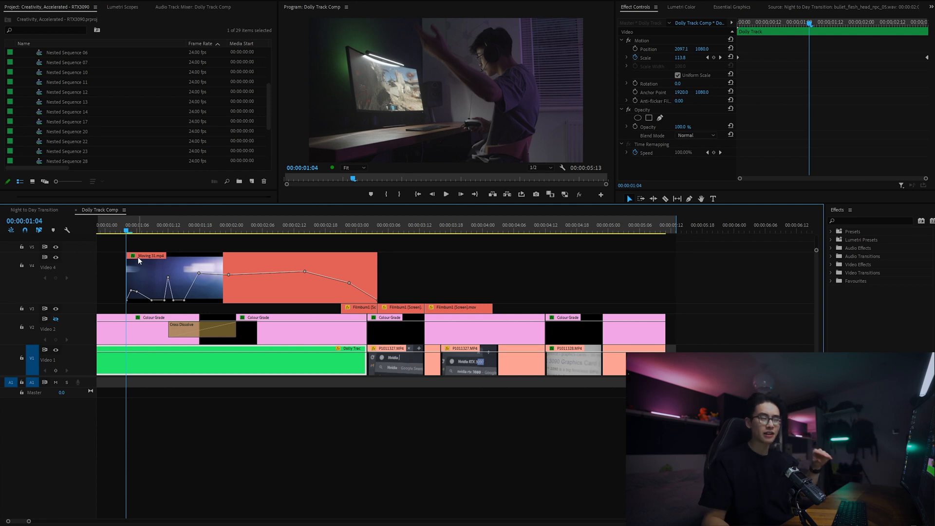
mouse_move(157, 264)
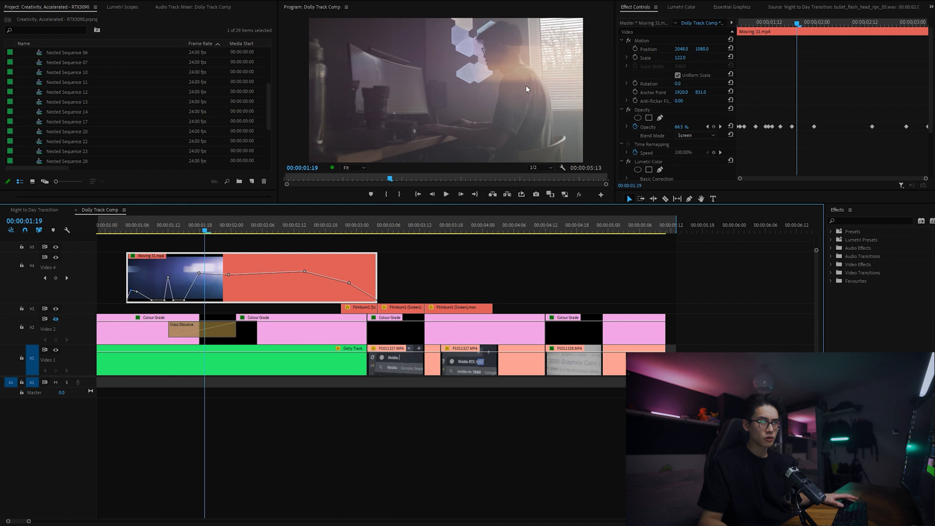
left_click(178, 232)
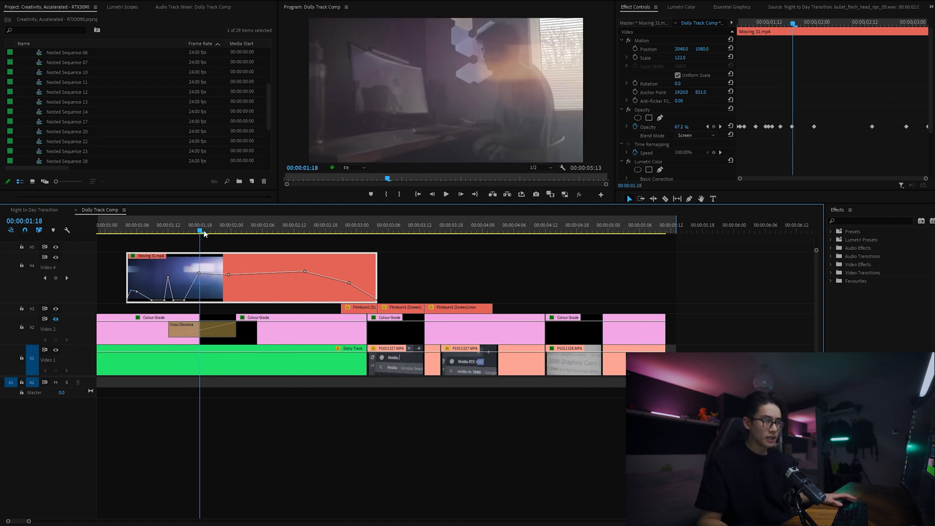
left_click(211, 232)
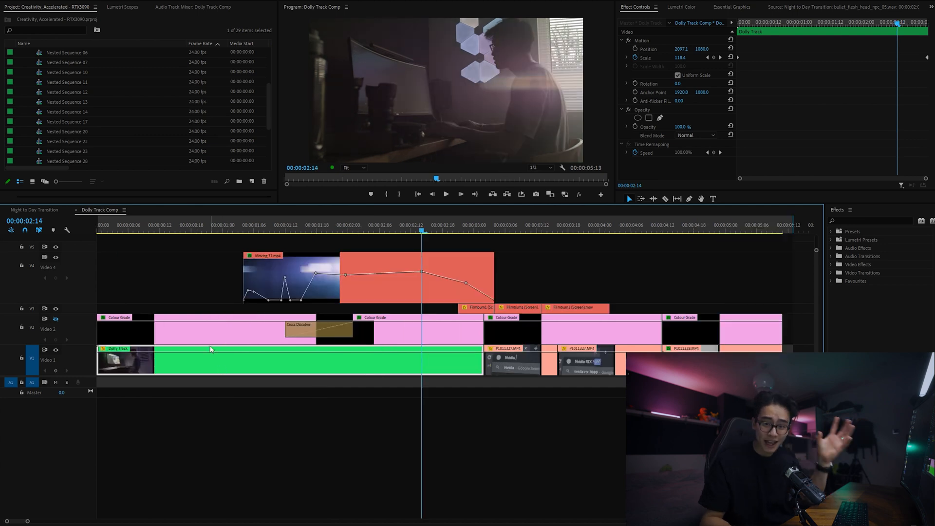
mouse_move(66, 221)
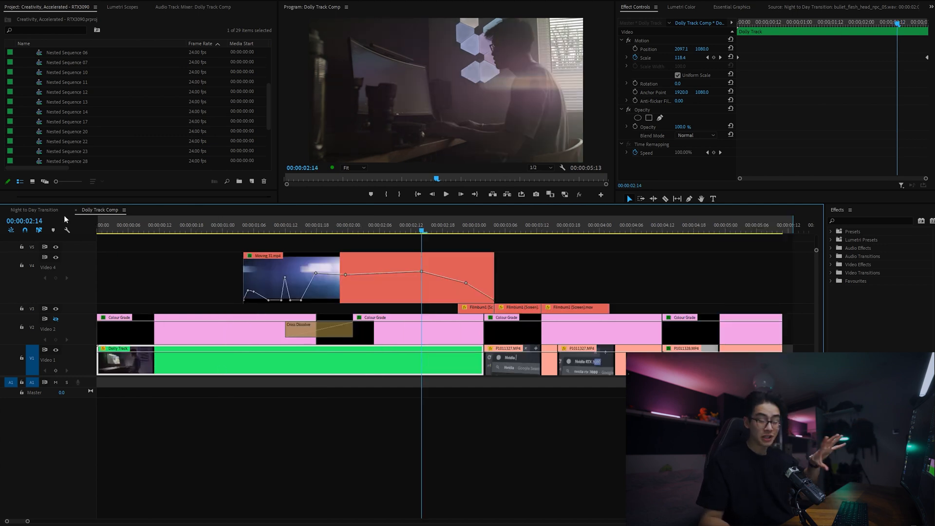
mouse_move(66, 230)
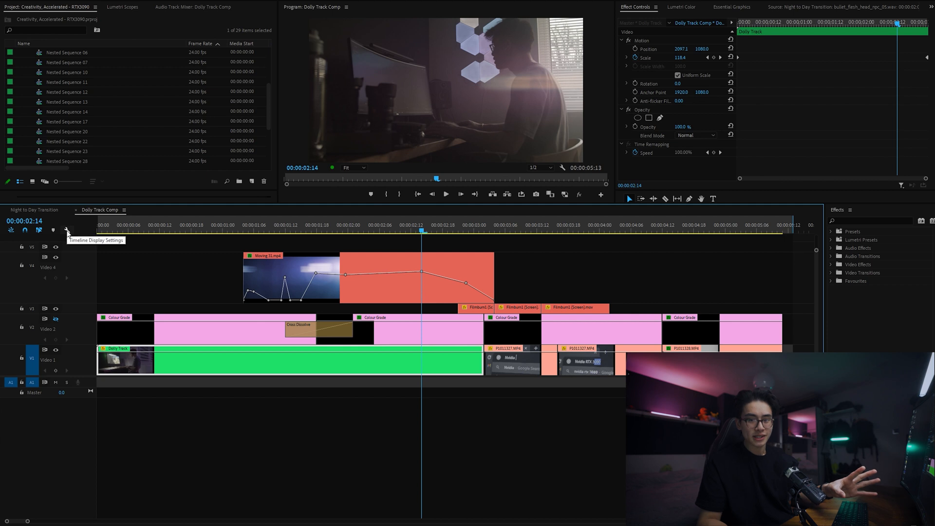
Switch to the Night to Day Transition sequence and jump near the start of the A019 close-up shot
left_click(27, 209)
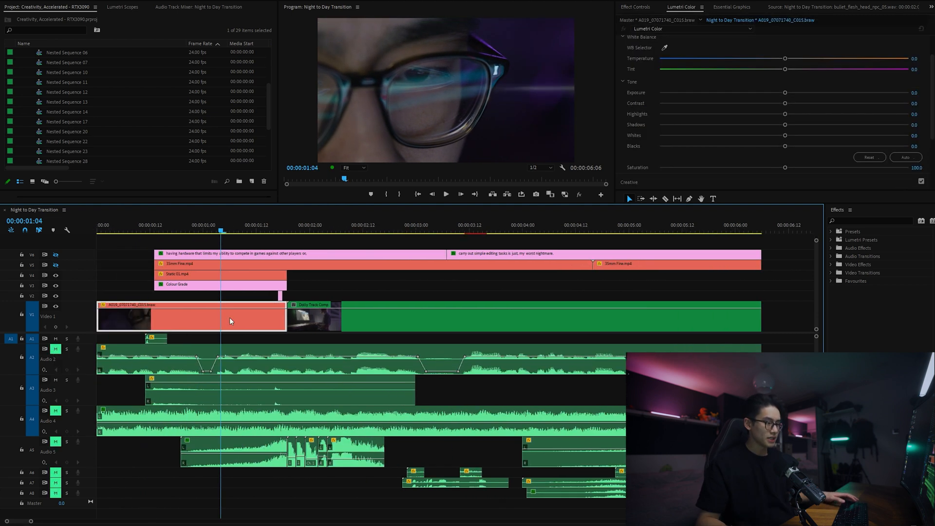
left_click(142, 234)
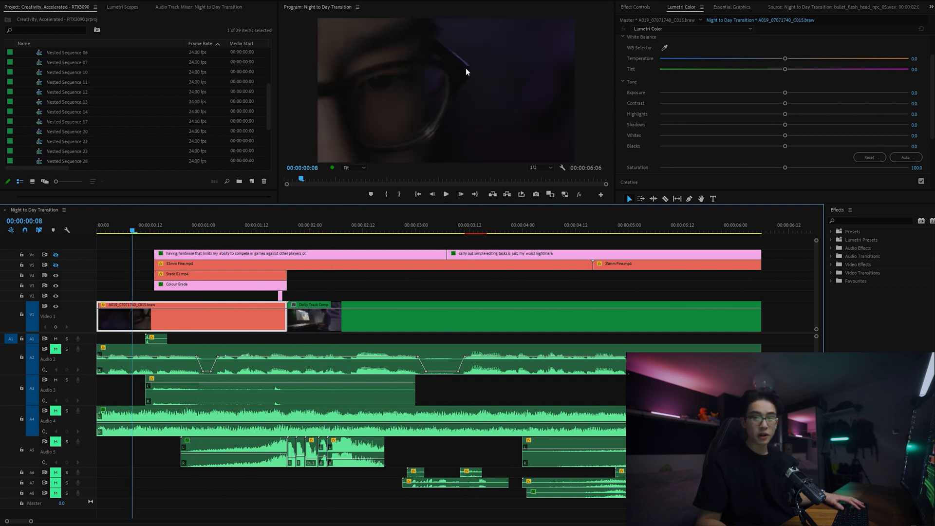
mouse_move(484, 32)
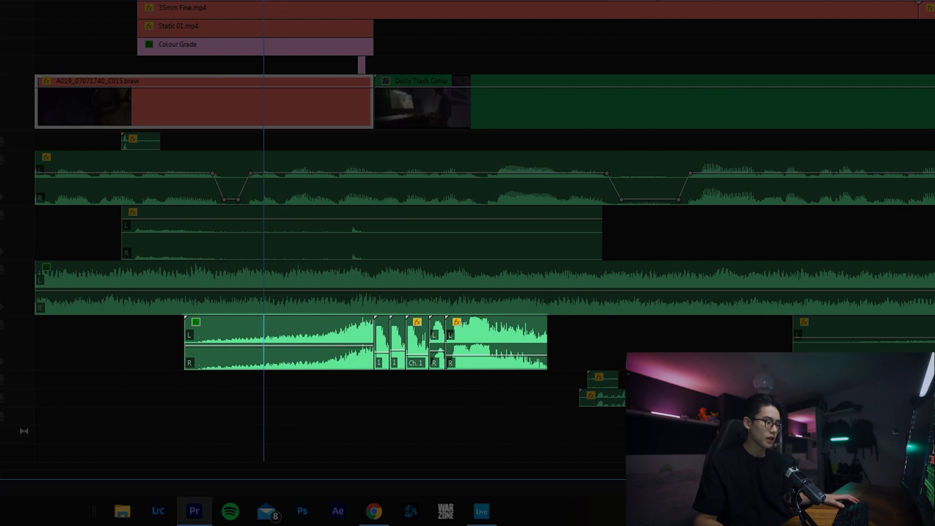
left_click(477, 5)
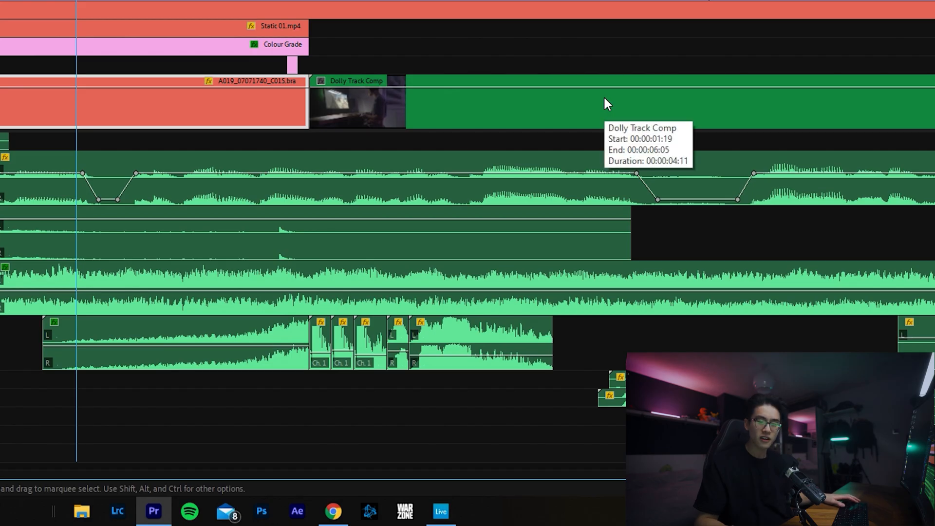
mouse_move(313, 66)
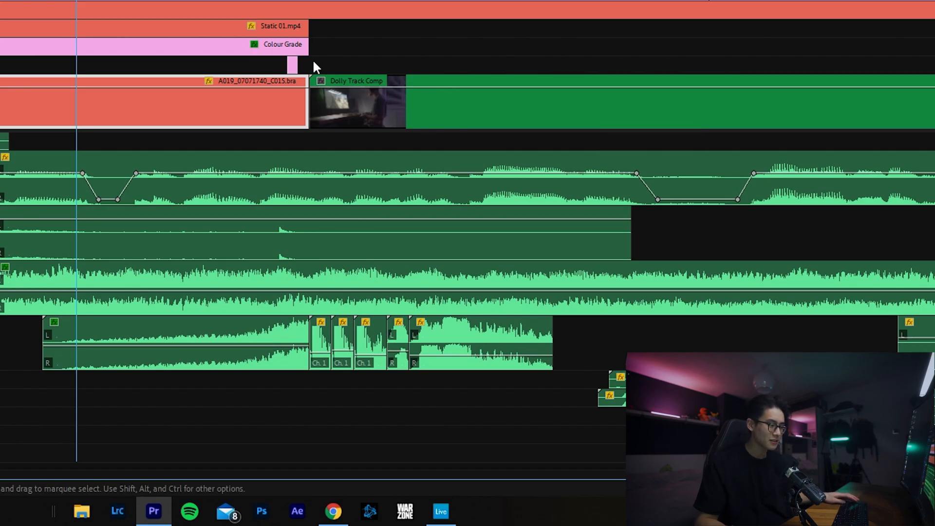